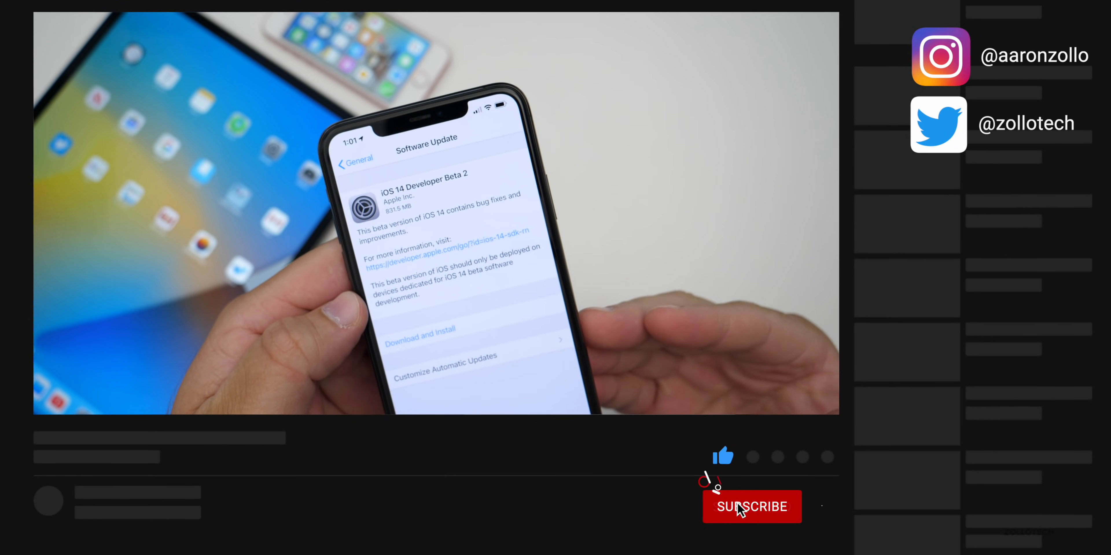
View the iOS 14 Developer Beta 2 entry in Software Update, then go Home.
{"action": "left_click", "coordinate": [750, 507]}
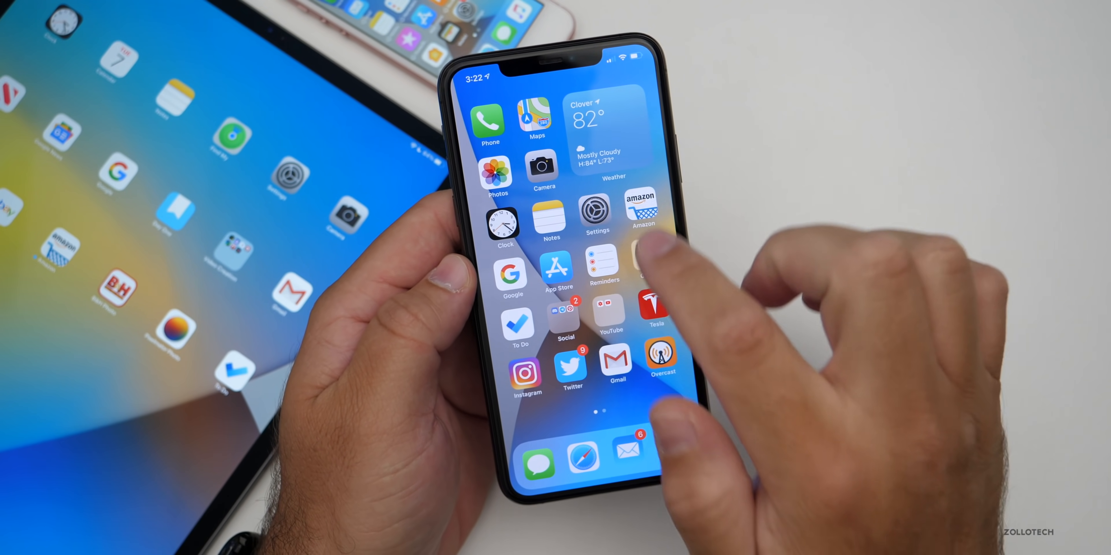
Launch Reminders from the home screen to show its lists overview.
{"action": "left_click", "coordinate": [534, 117]}
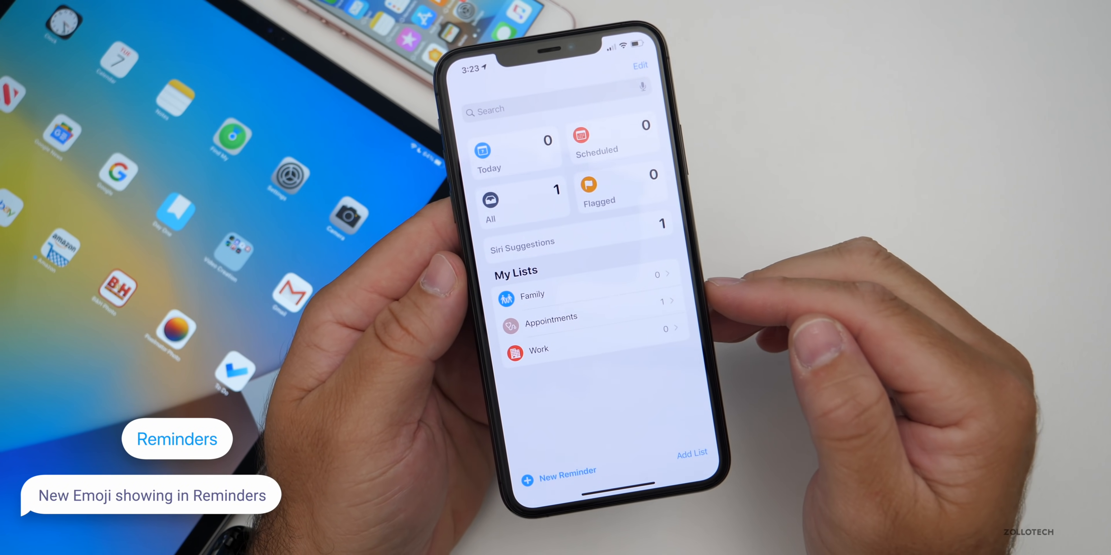
View the empty Family list, then pull down Control Center with Home accessories.
{"action": "left_click", "coordinate": [532, 296]}
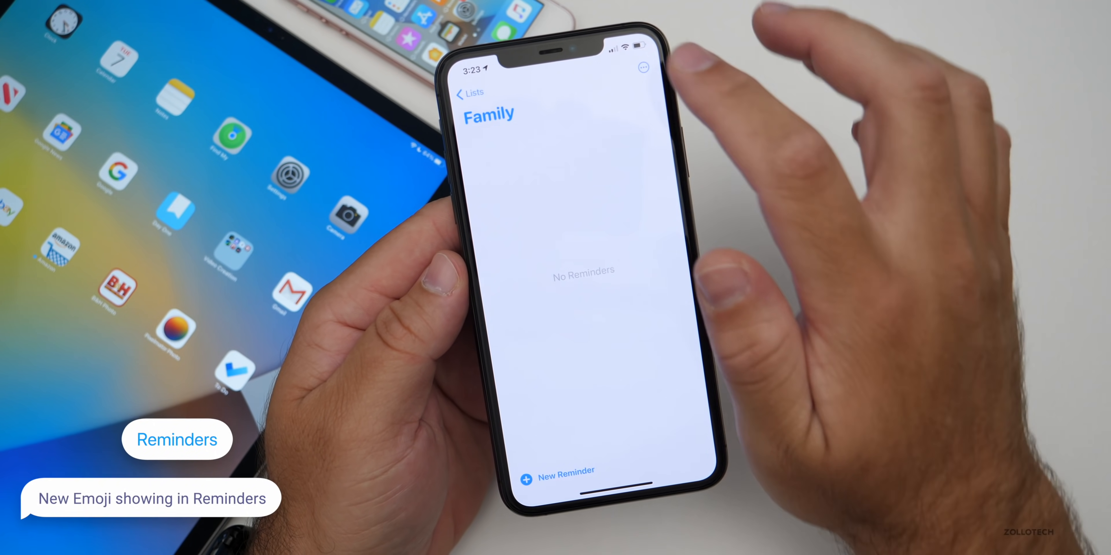
{"action": "left_click", "coordinate": [641, 67]}
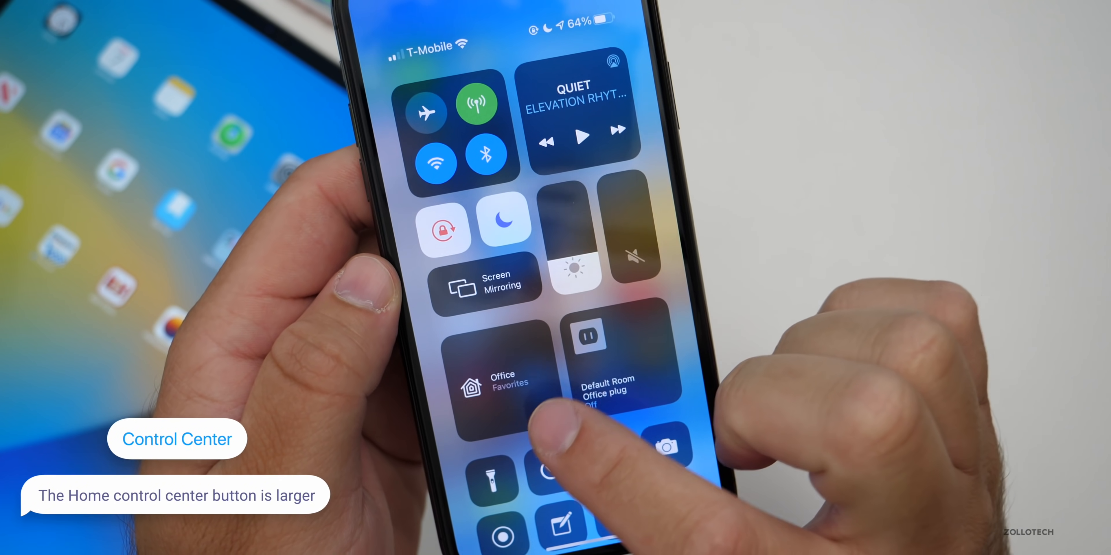
Check Show Home Controls in Control Center settings, then launch the Home app favourites.
{"action": "left_click", "coordinate": [488, 382]}
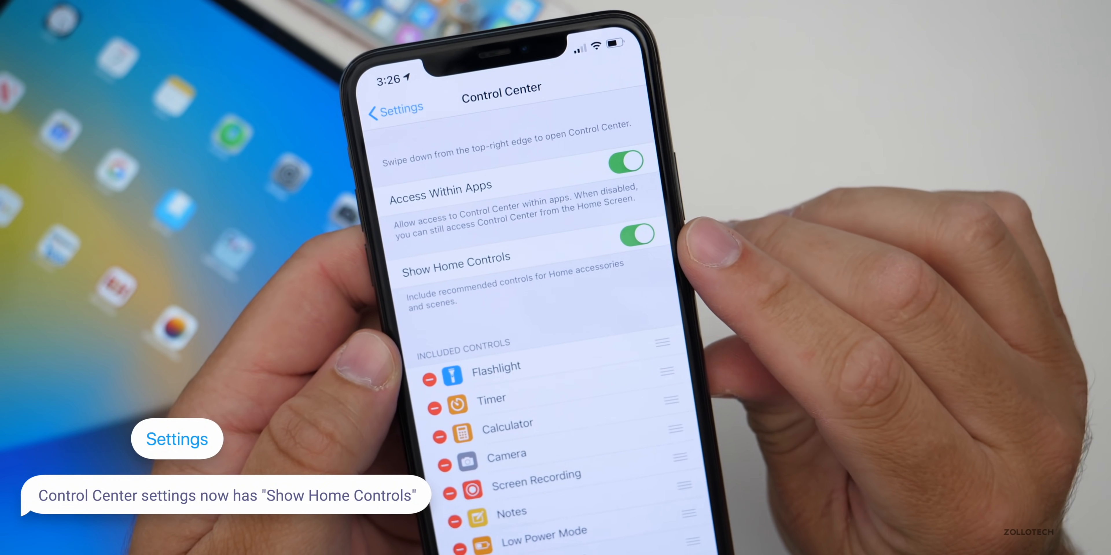
{"action": "left_click", "coordinate": [624, 229]}
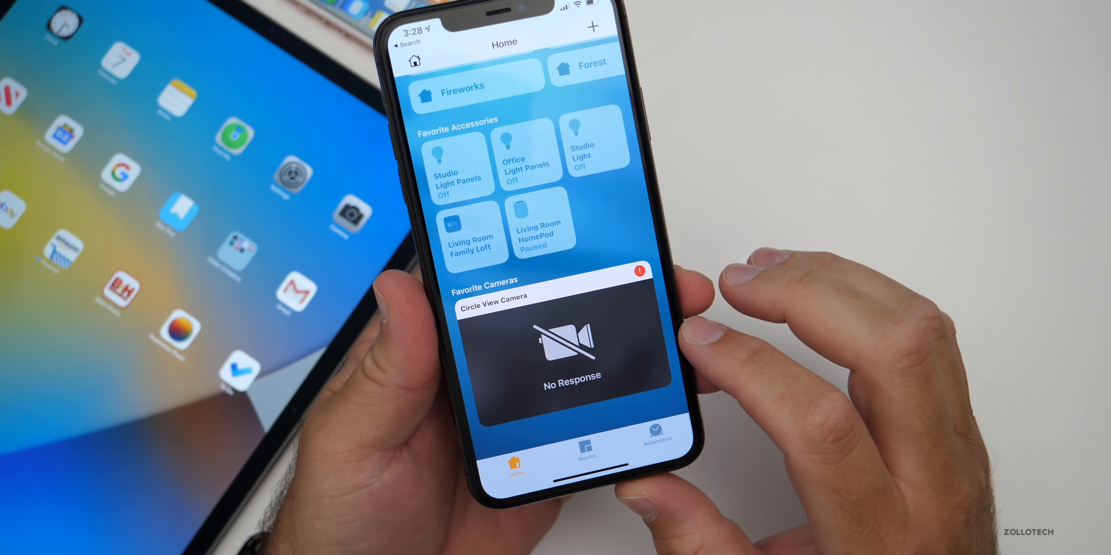
Close the Home app and return to the iPhone home screen.
{"action": "left_click", "coordinate": [568, 341]}
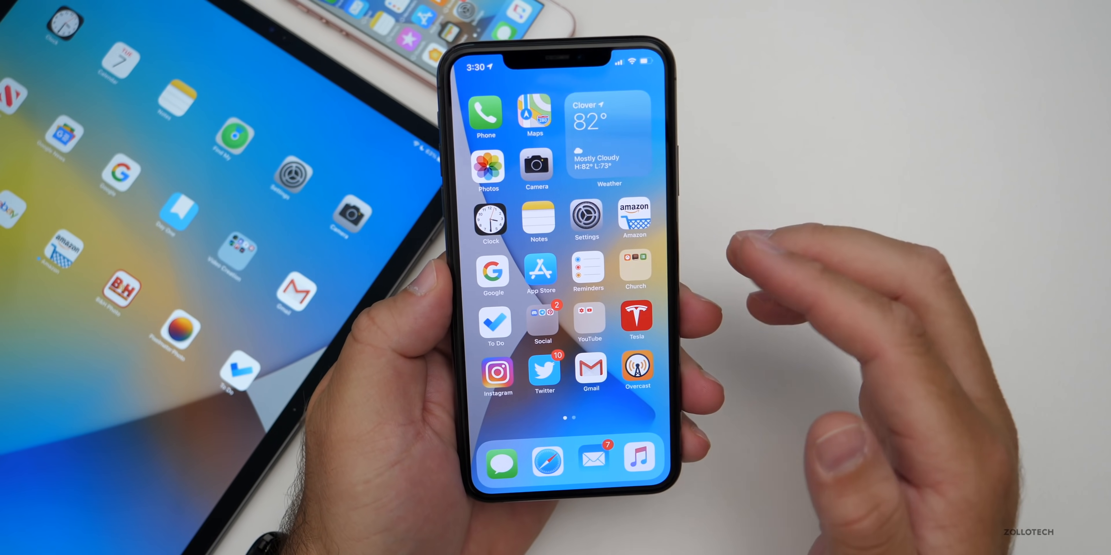
Enter jiggle mode and pick Photos from the widget gallery.
{"action": "scroll", "scroll_direction": "right", "scroll_amount": 3}
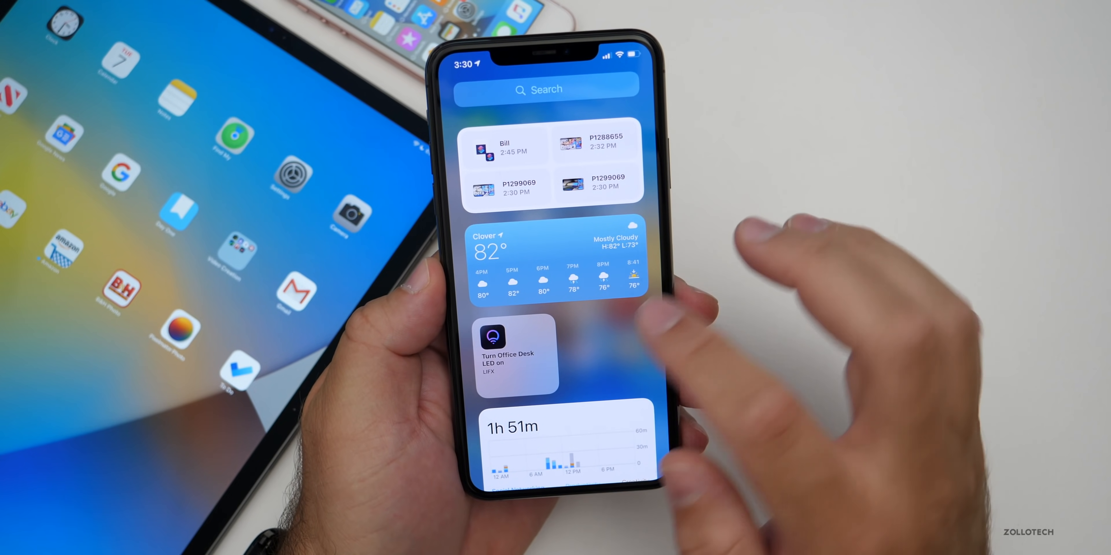
{"action": "left_click", "coordinate": [517, 354]}
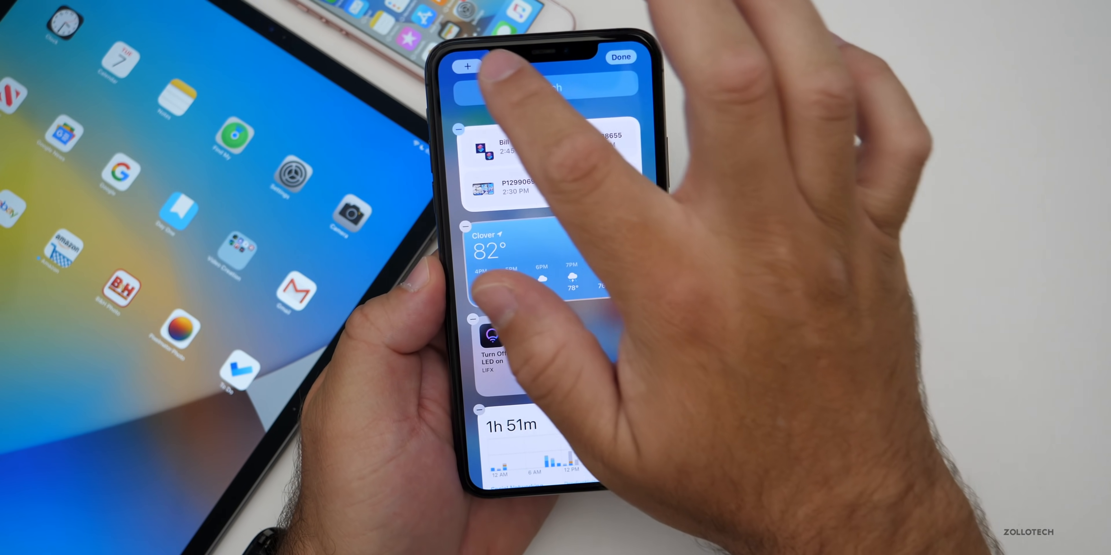
{"action": "left_click", "coordinate": [467, 66]}
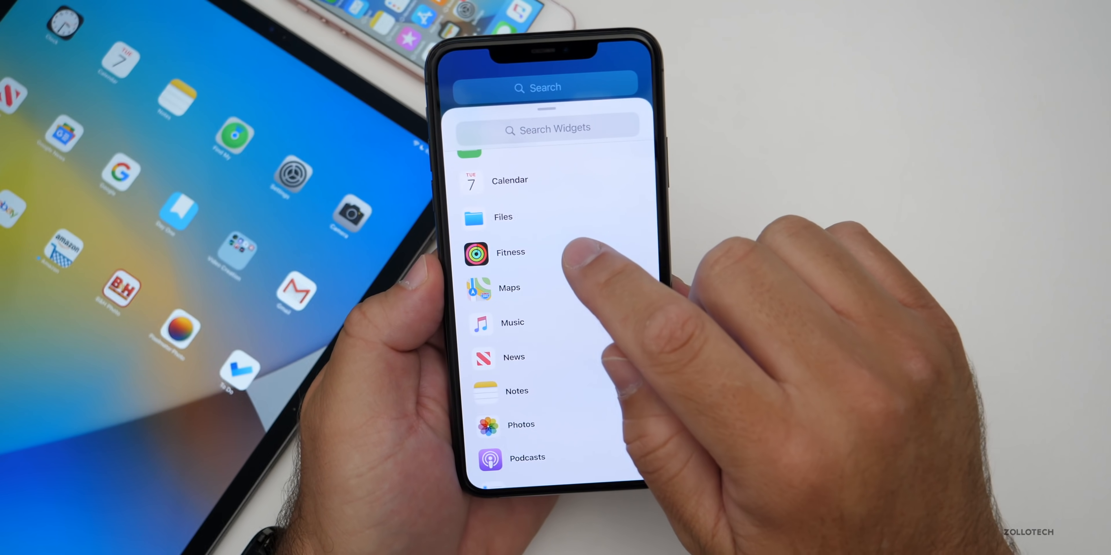
{"action": "left_click", "coordinate": [502, 217]}
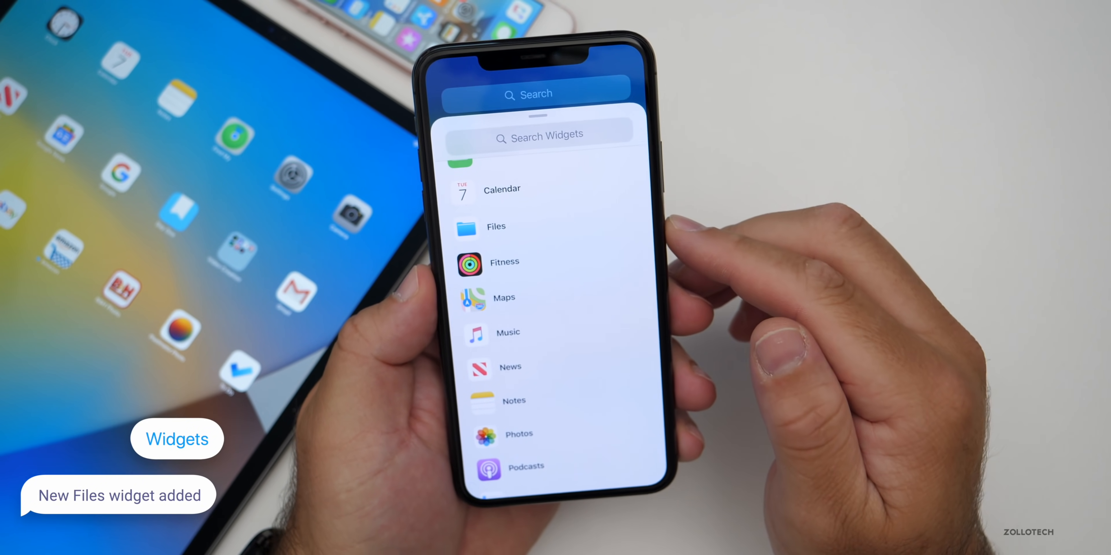
{"action": "left_click", "coordinate": [495, 227]}
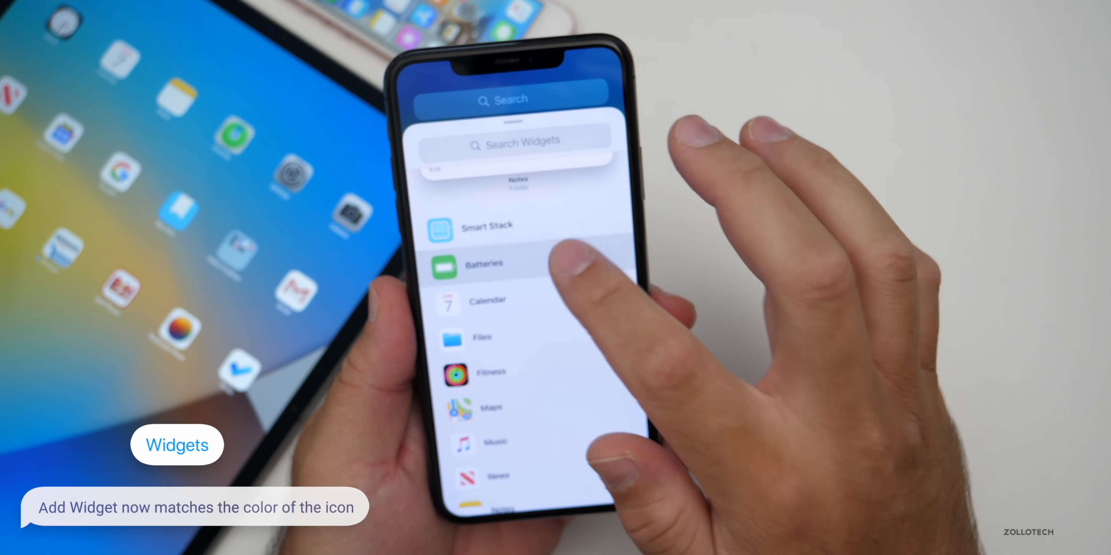
Swipe through the Photos For You widget sizes and close the sheet without adding.
{"action": "left_click", "coordinate": [484, 263]}
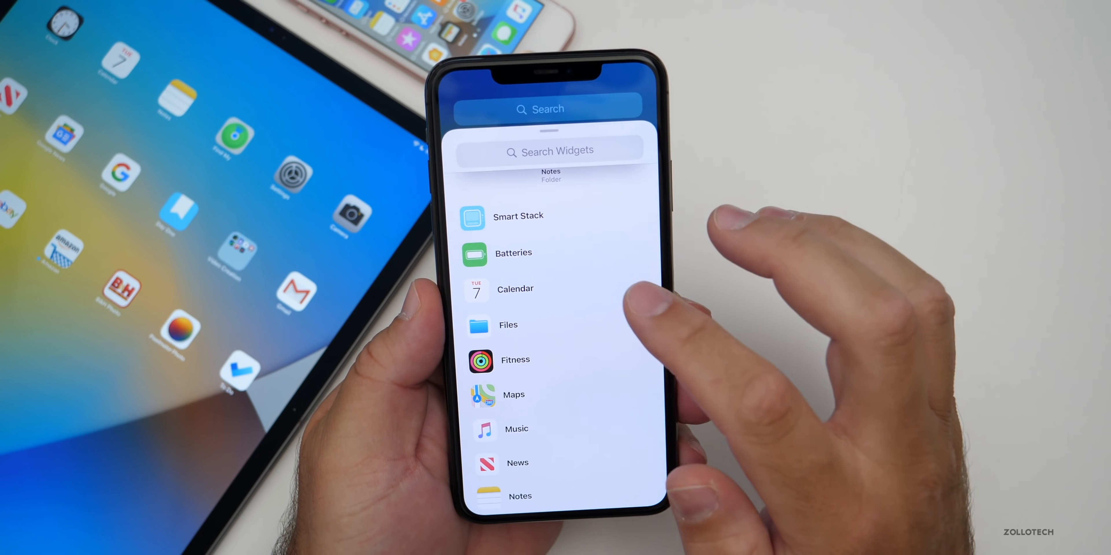
{"action": "scroll", "scroll_direction": "down", "scroll_amount": 3}
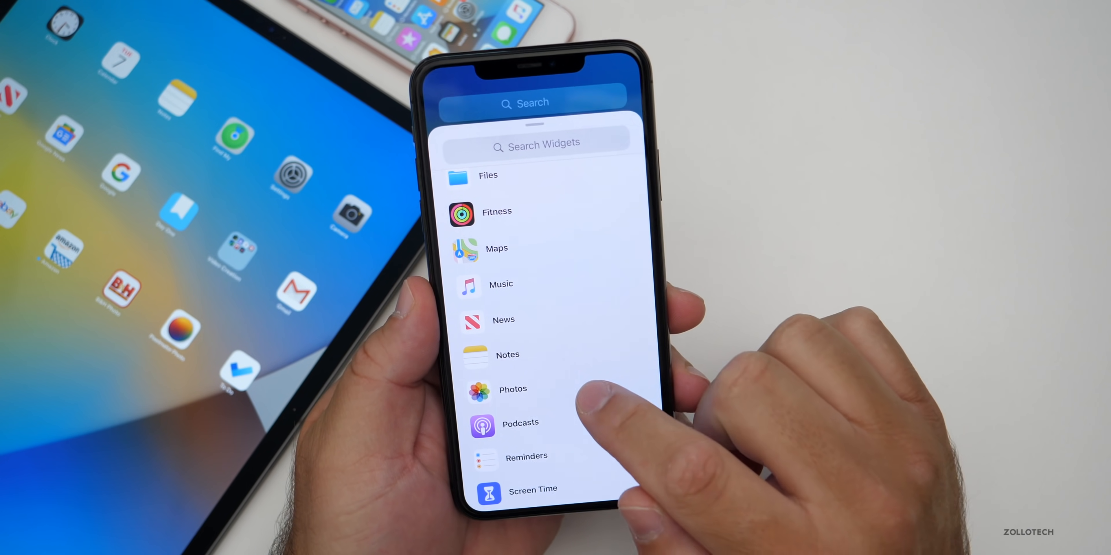
{"action": "left_click", "coordinate": [511, 389]}
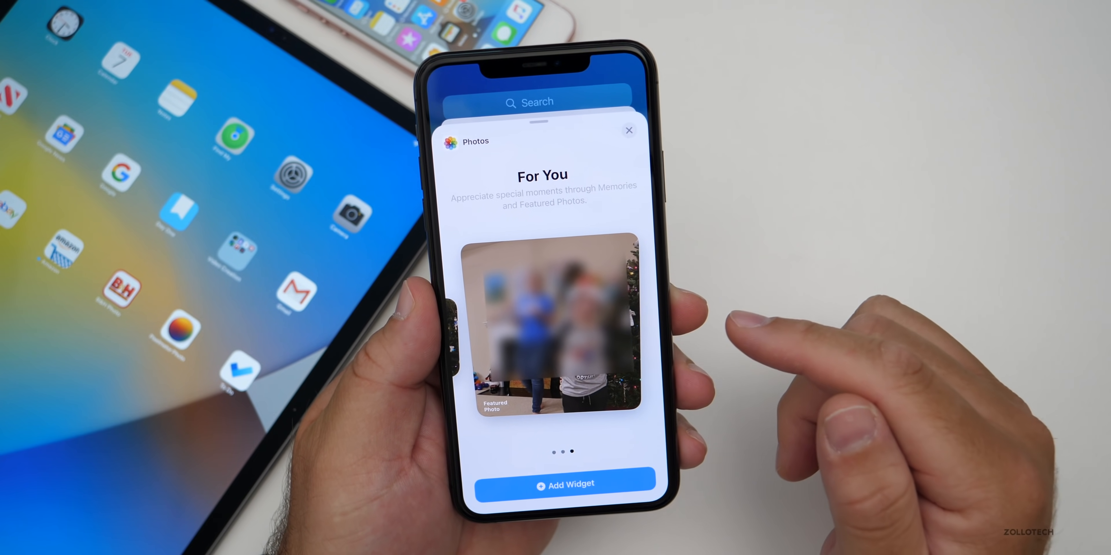
{"action": "left_click", "coordinate": [628, 130]}
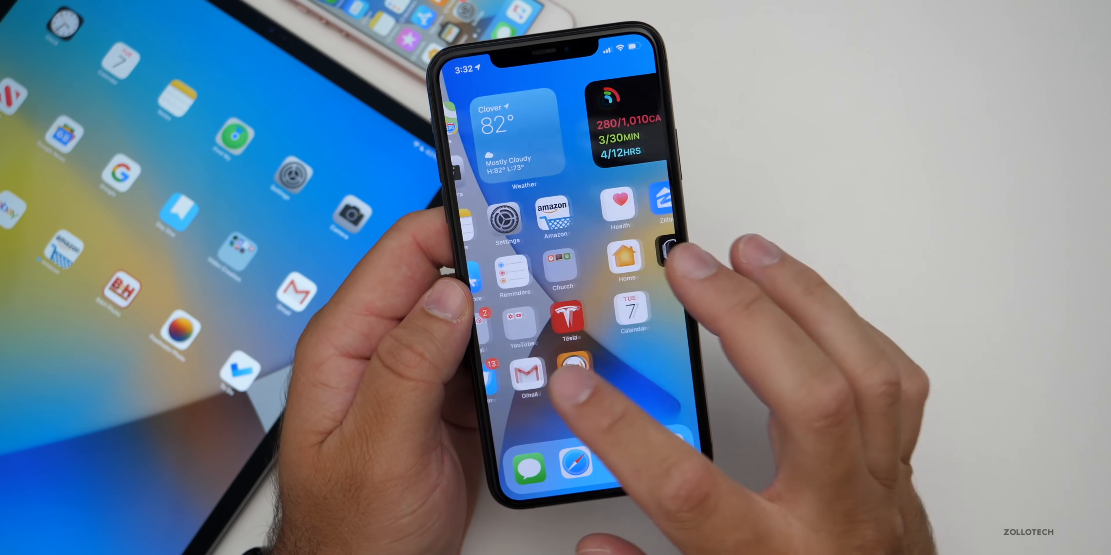
Swipe to App Library, scroll its category folders, and return to page one.
{"action": "scroll", "scroll_direction": "left", "scroll_amount": 3}
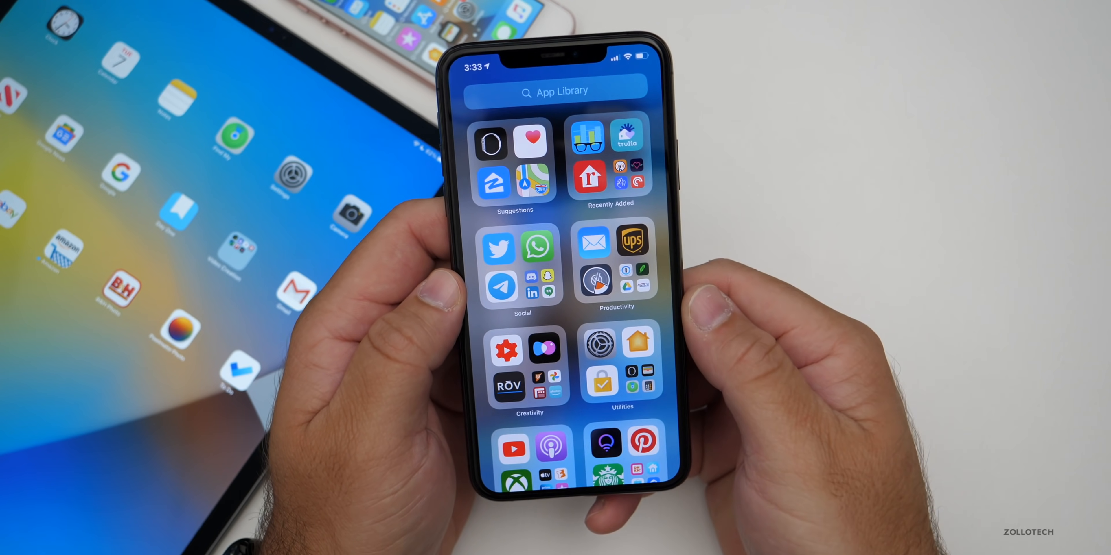
{"action": "scroll", "scroll_direction": "down", "scroll_amount": 3}
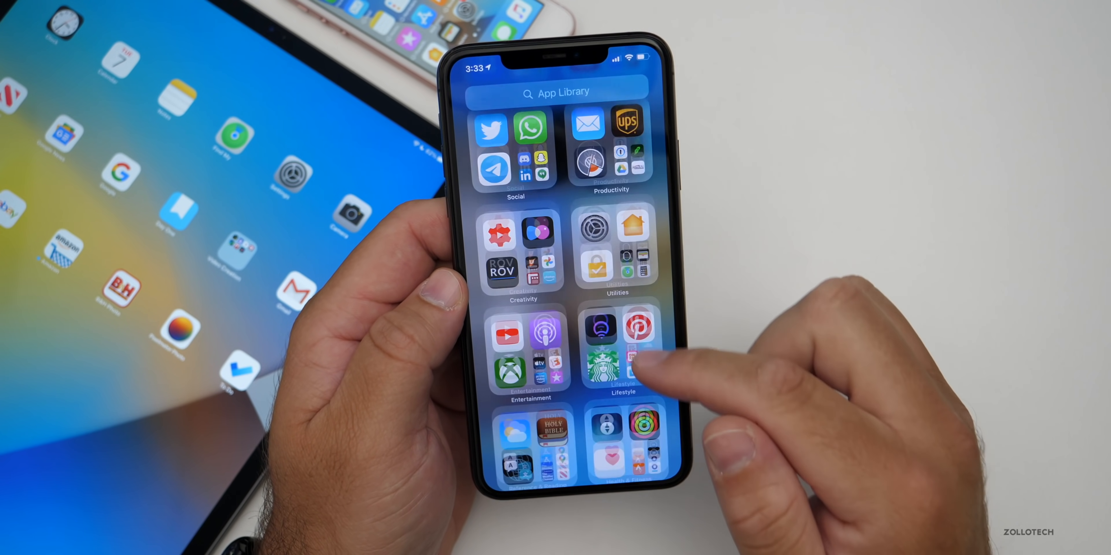
{"action": "left_click", "coordinate": [609, 160]}
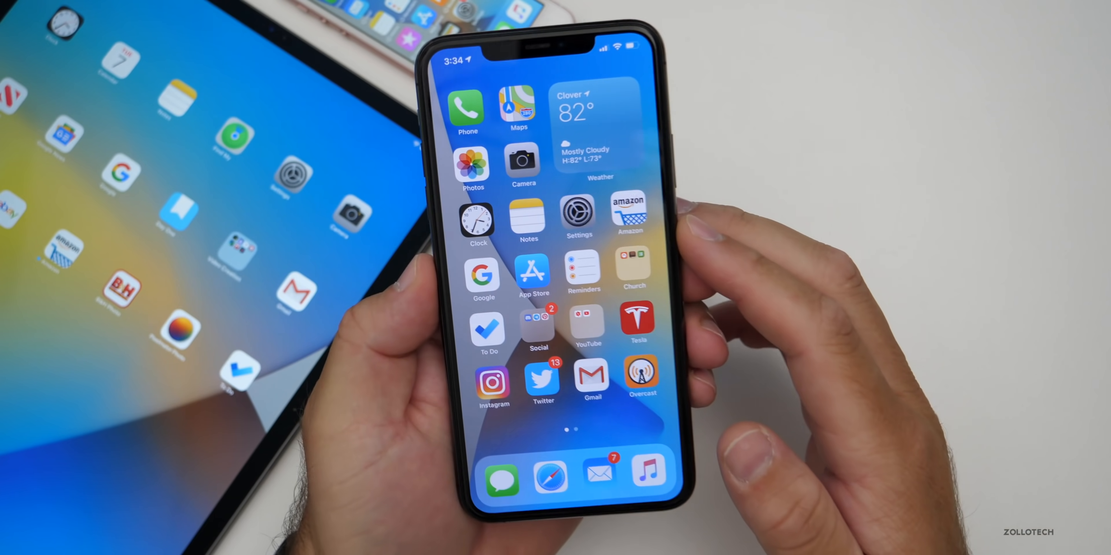
Scroll the Settings app list past Mail and Contacts and enter Music settings.
{"action": "left_click", "coordinate": [578, 214]}
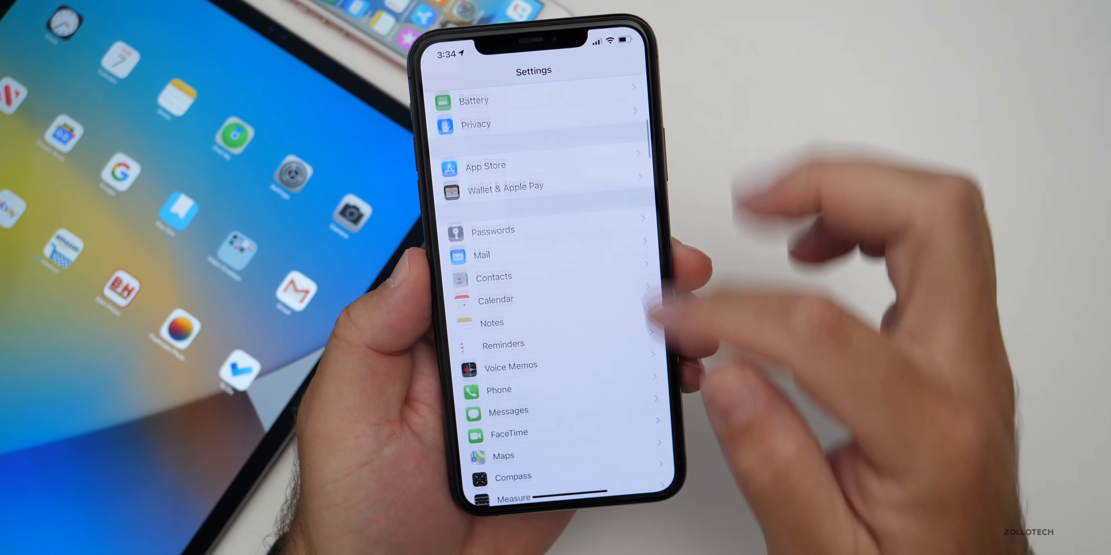
{"action": "scroll", "scroll_direction": "down", "scroll_amount": 3}
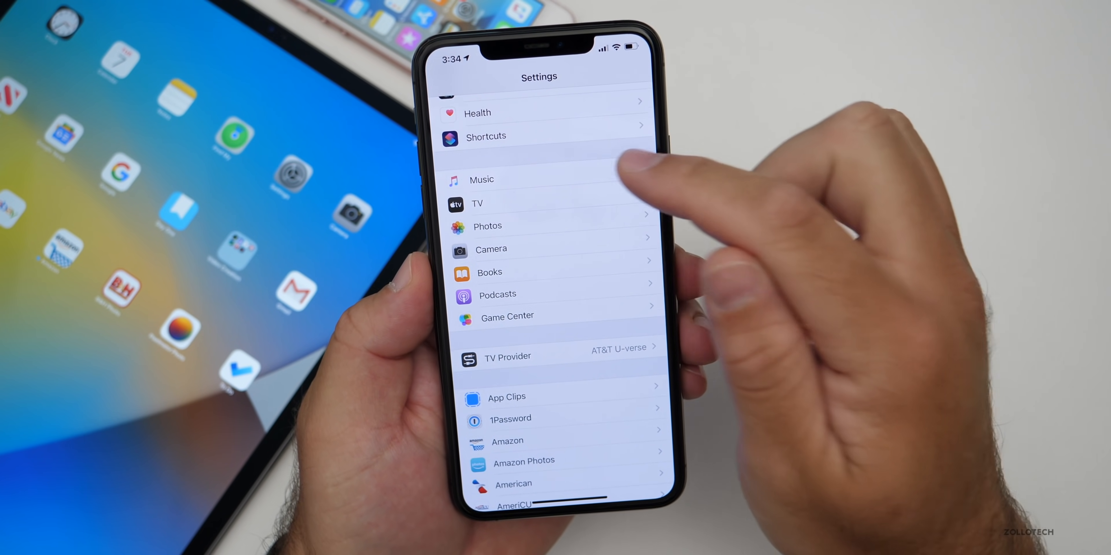
{"action": "left_click", "coordinate": [481, 179]}
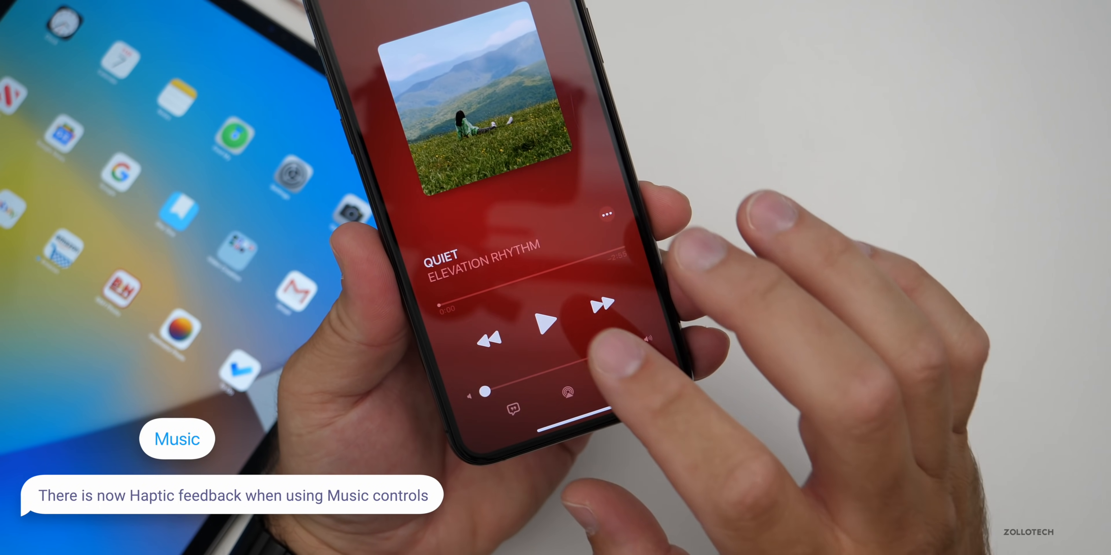
Start and pause Quiet by Elevation Rhythm to feel the playback haptics.
{"action": "left_click", "coordinate": [547, 326]}
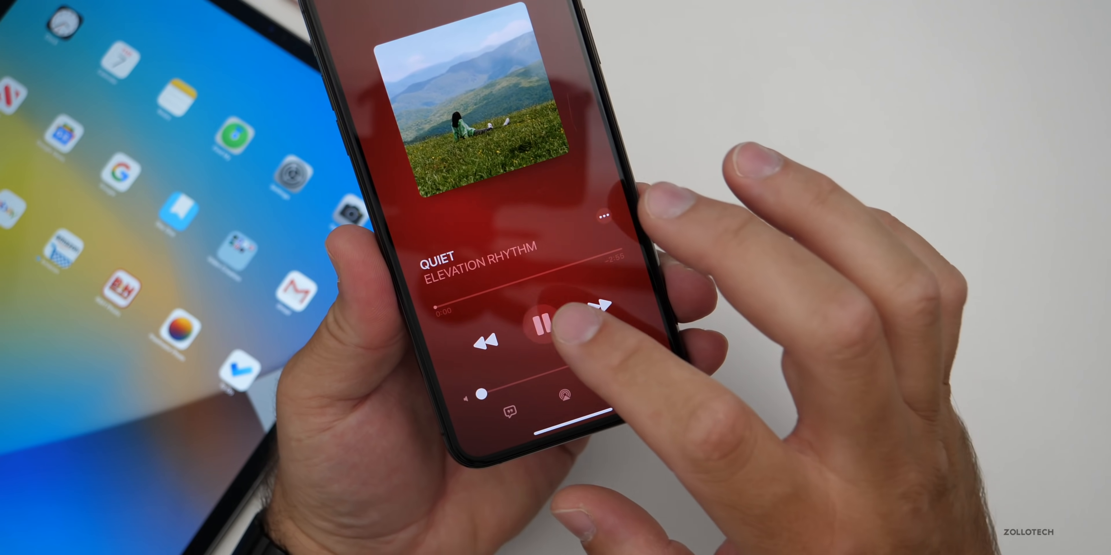
{"action": "left_click", "coordinate": [549, 334]}
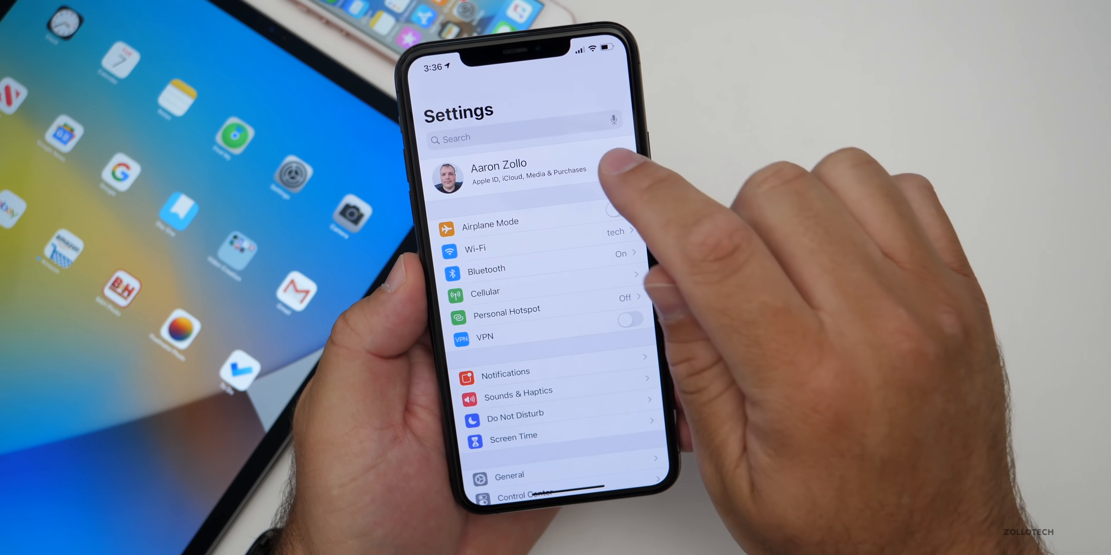
Show the top-level Settings page with Airplane Mode, Wi-Fi and Bluetooth.
{"action": "left_click", "coordinate": [524, 175]}
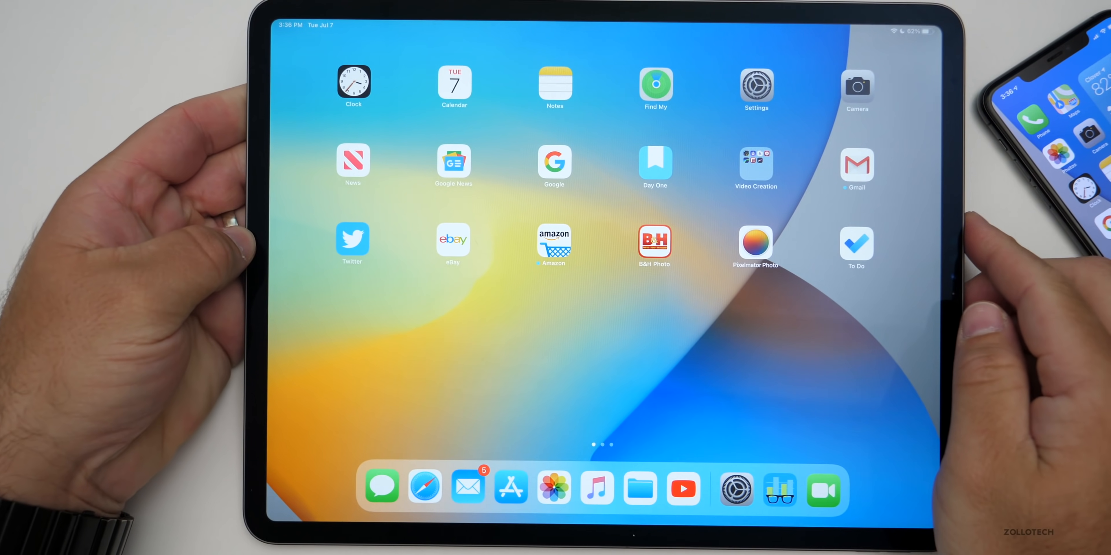
Bring up the iPad home screen showing its app grid.
{"action": "left_click", "coordinate": [553, 489]}
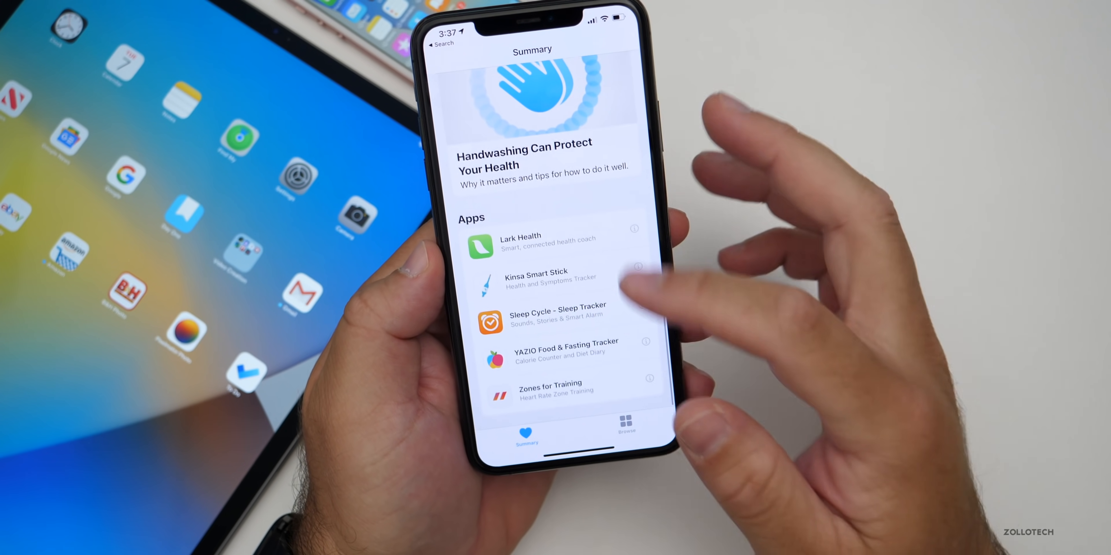
View the 'Handwashing Can Protect Your Health' article in the Health Summary and close it.
{"action": "scroll", "scroll_direction": "down", "scroll_amount": 3}
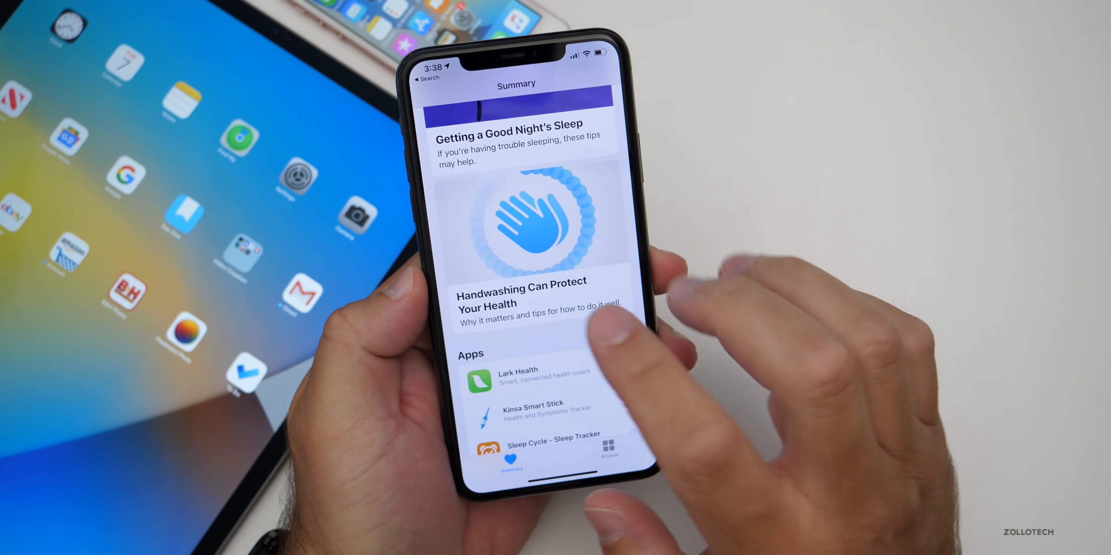
{"action": "left_click", "coordinate": [521, 293]}
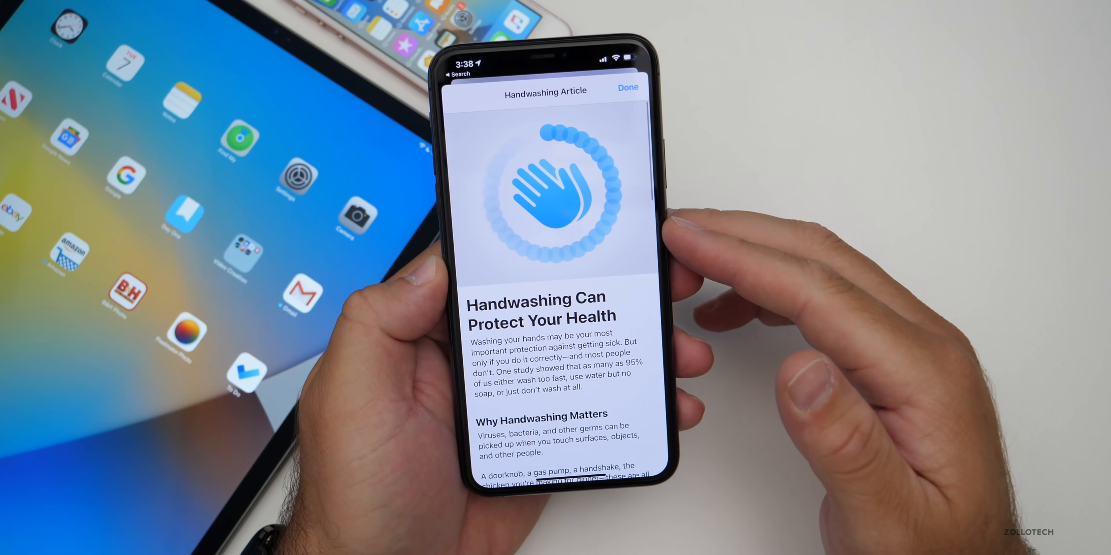
{"action": "left_click", "coordinate": [626, 88]}
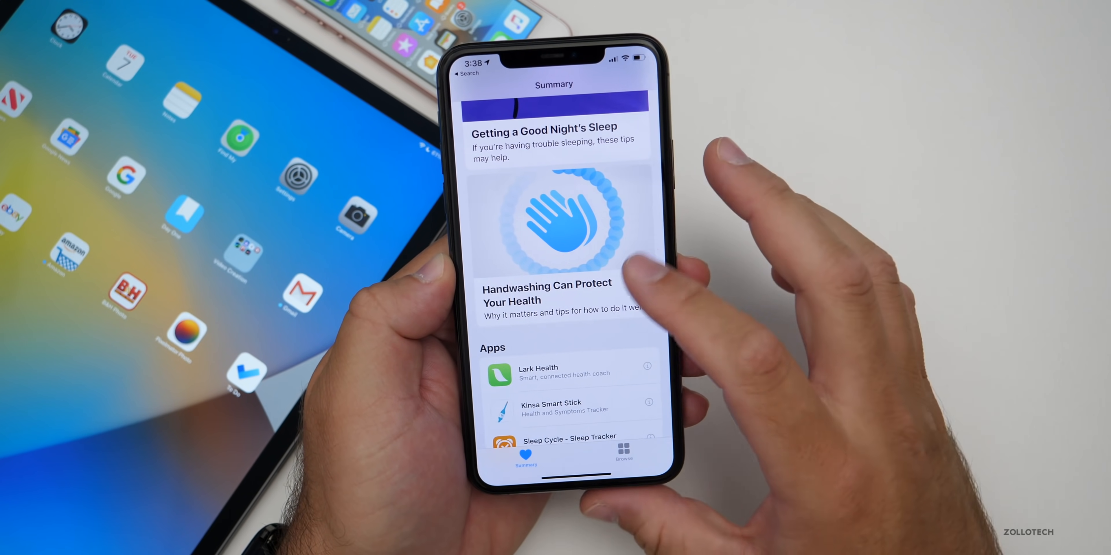
Scroll the zollotech.com page down to the list of downloadable shortcuts.
{"action": "scroll", "scroll_direction": "down", "scroll_amount": 3}
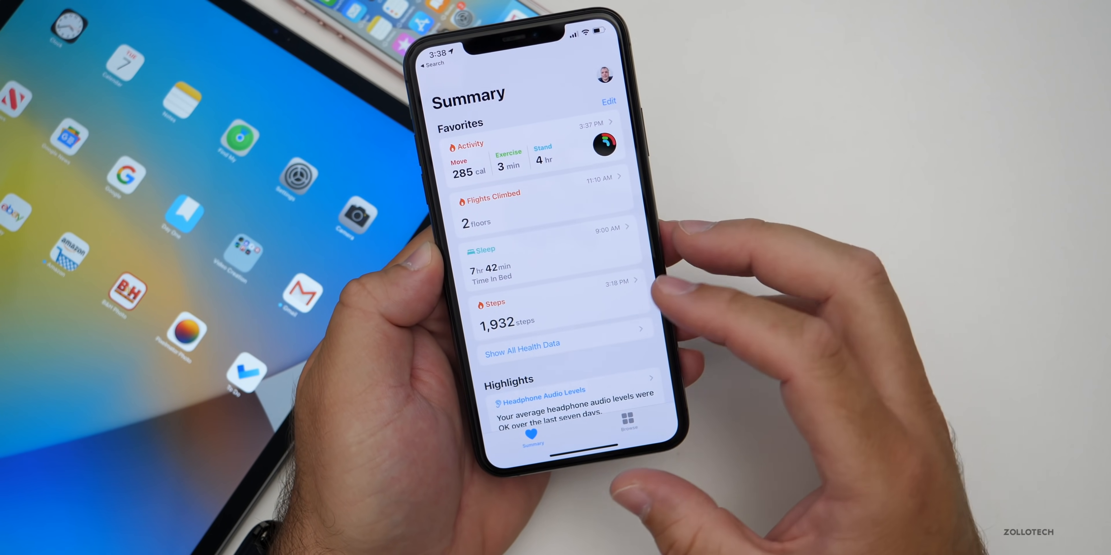
{"action": "scroll", "scroll_direction": "down", "scroll_amount": 3}
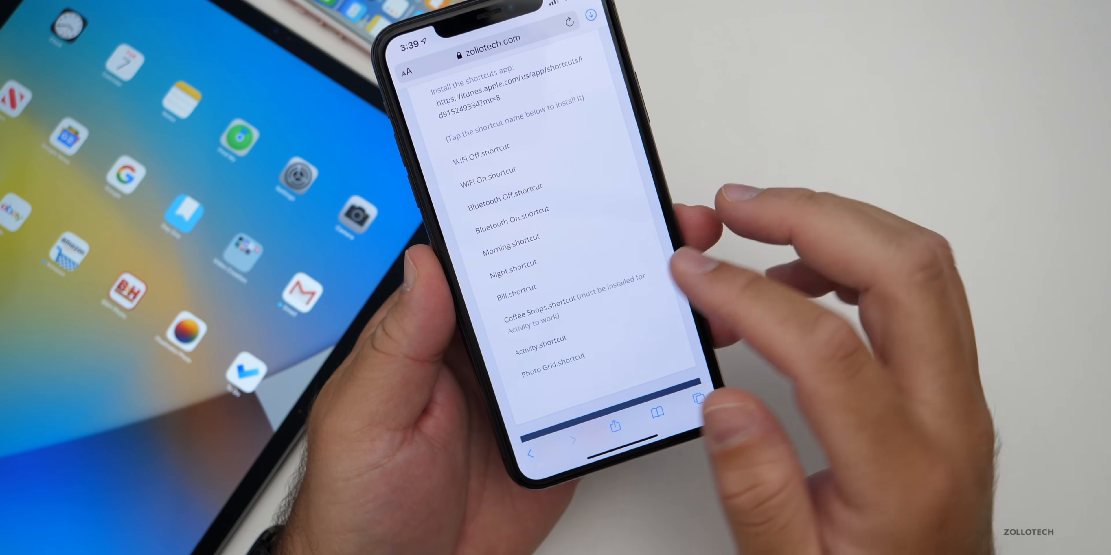
Download Activity.shortcut from zollotech.com and dismiss the 'Shortcut Cannot Be Opened' alert.
{"action": "left_click", "coordinate": [539, 339]}
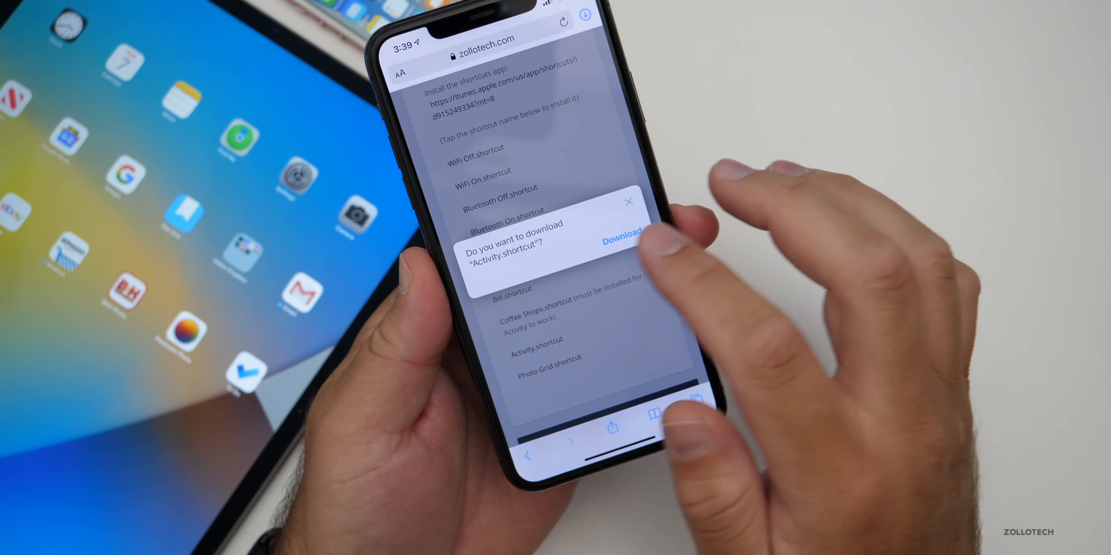
{"action": "left_click", "coordinate": [628, 202]}
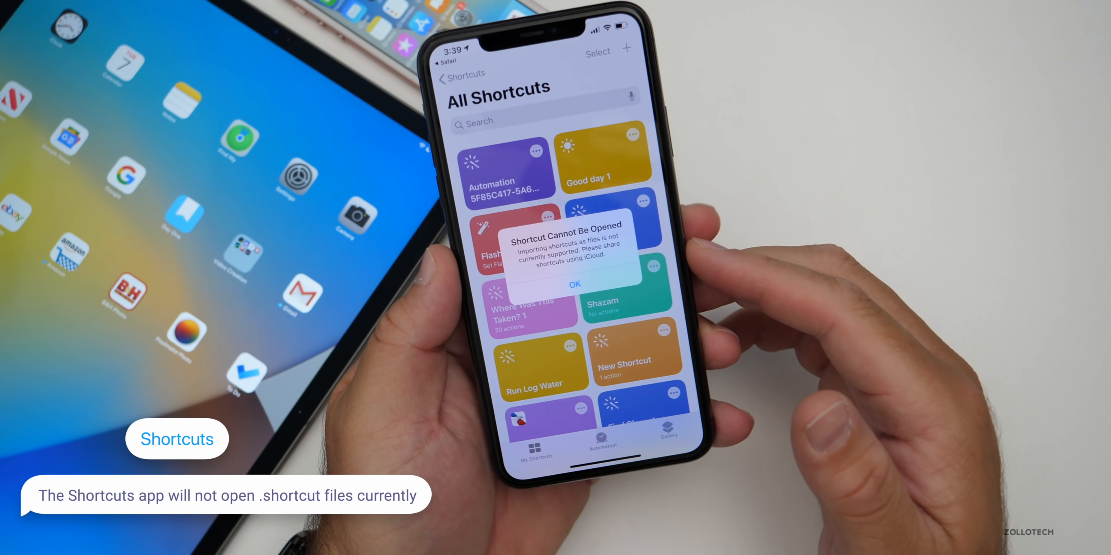
{"action": "left_click", "coordinate": [574, 283]}
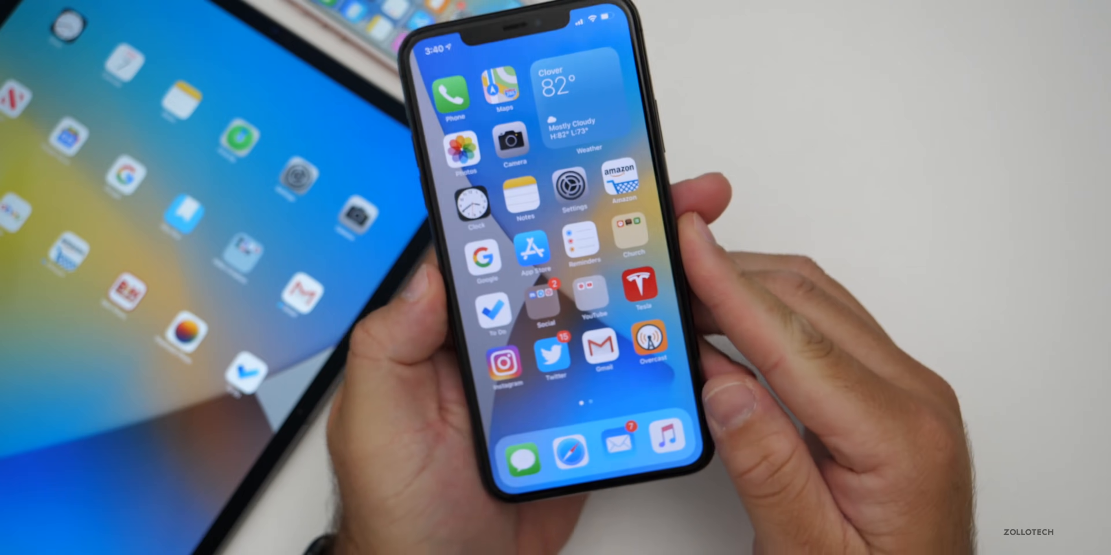
{"action": "left_click", "coordinate": [568, 189]}
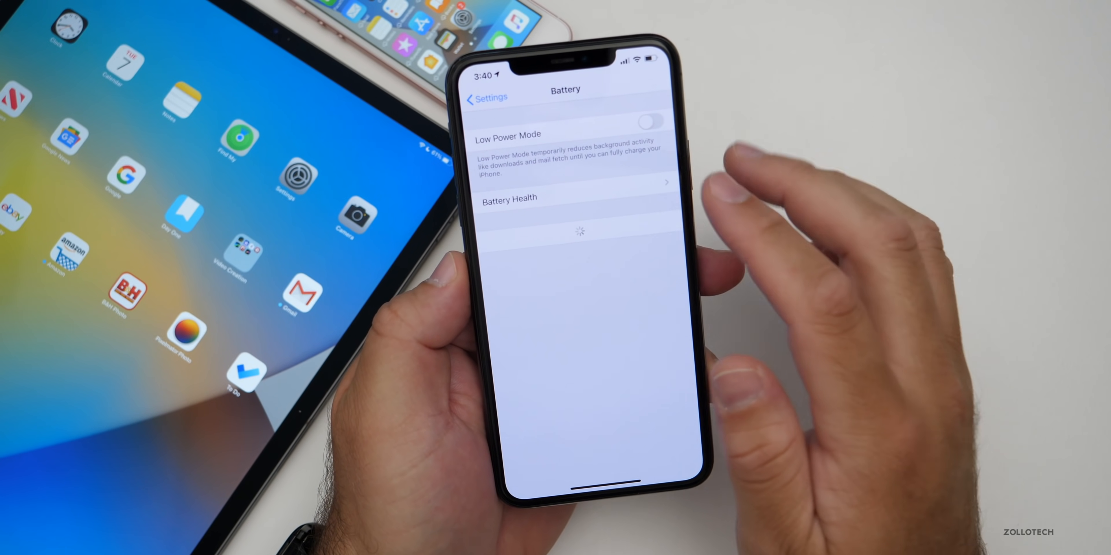
{"action": "left_click", "coordinate": [574, 196]}
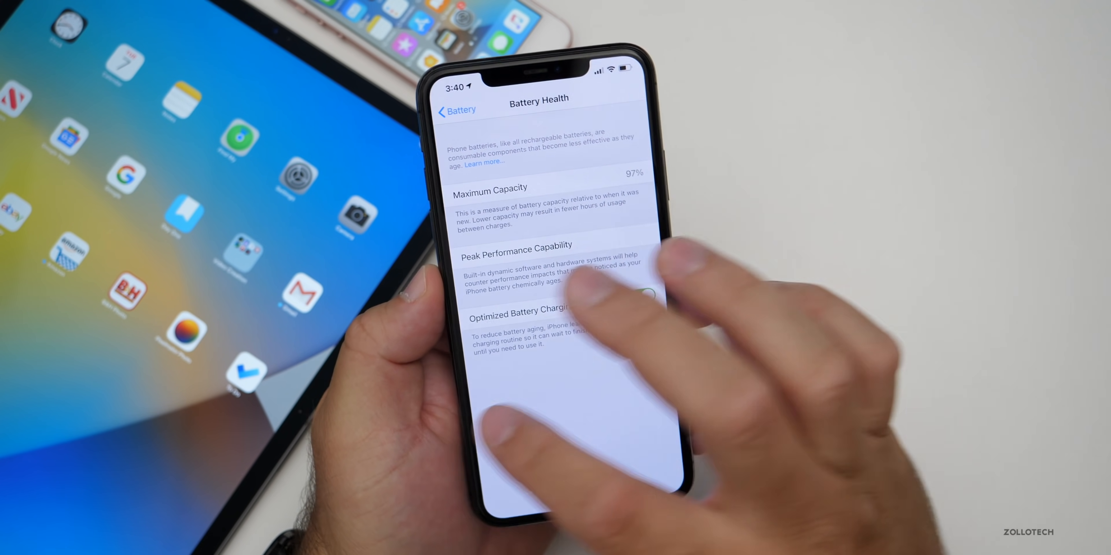
{"action": "left_click", "coordinate": [456, 110]}
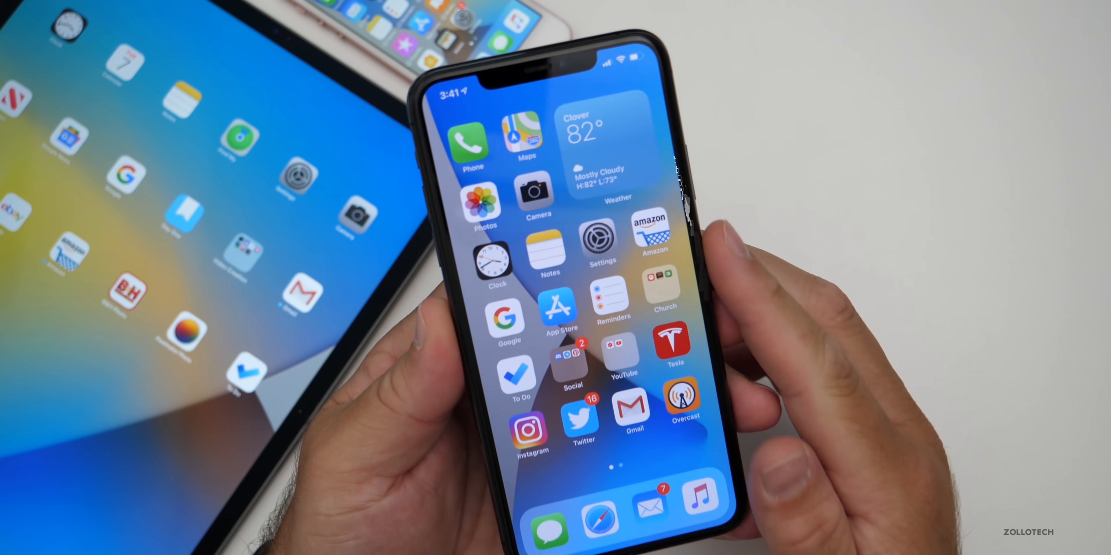
{"action": "left_click", "coordinate": [596, 237]}
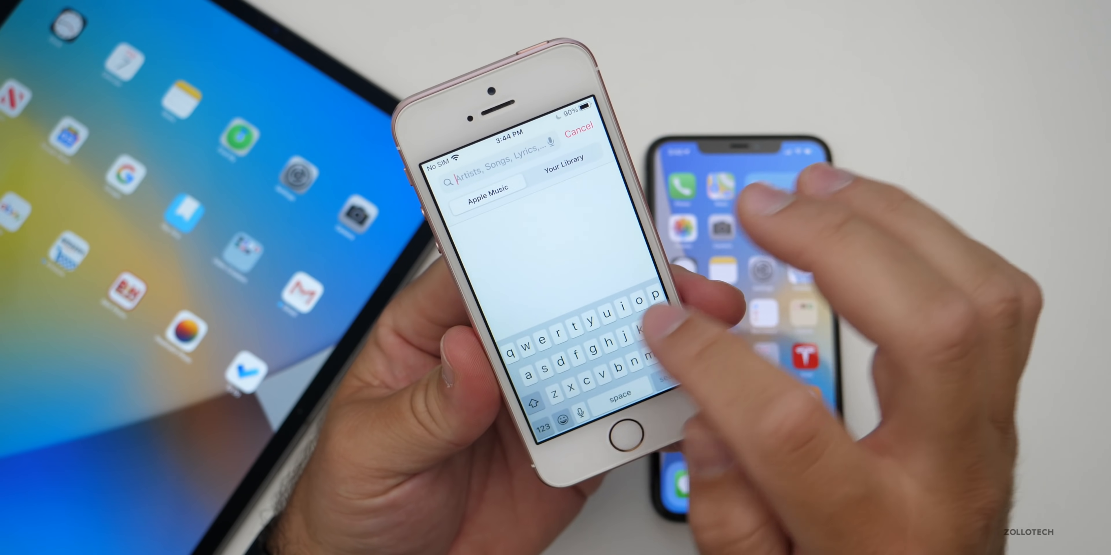
Enter the search text 'Pea' in Music on the iPhone SE.
{"action": "type", "text": "Pe"}
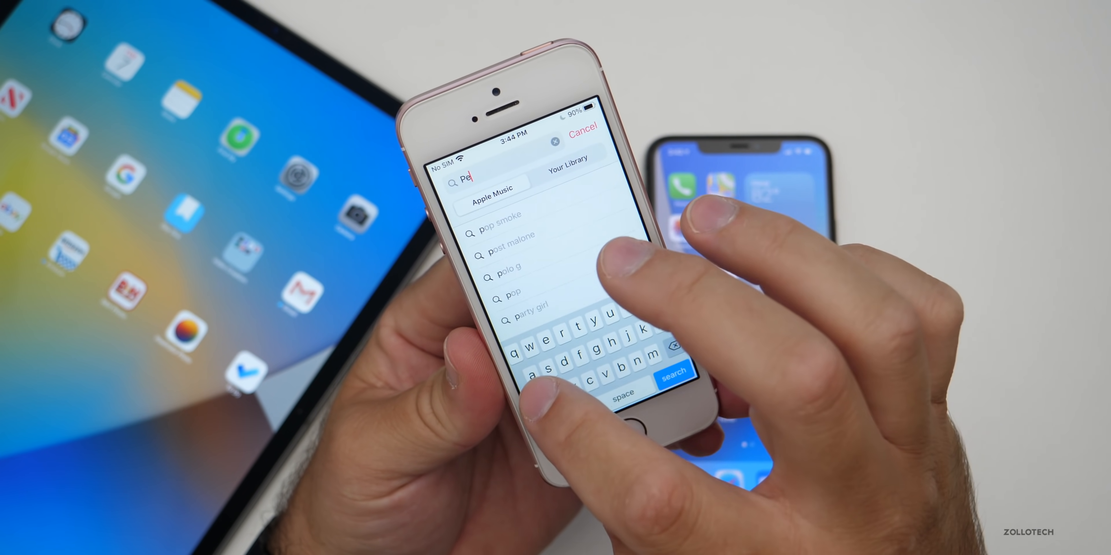
{"action": "type", "text": "a"}
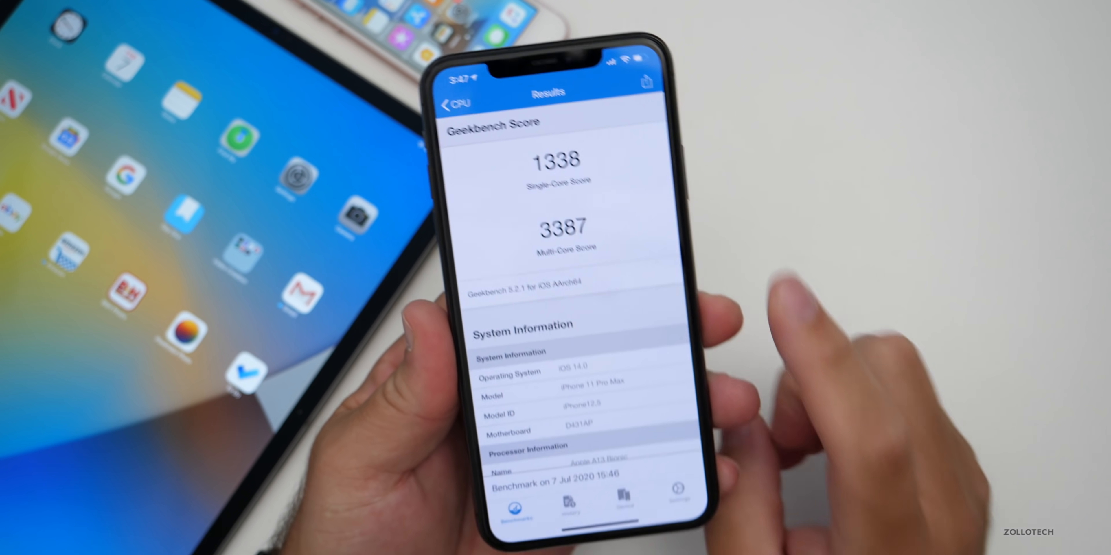
Show the CPU result from Geekbench History: iPhone 11 Pro Max 1338 single-core, 3387 multi-core.
{"action": "left_click", "coordinate": [580, 505]}
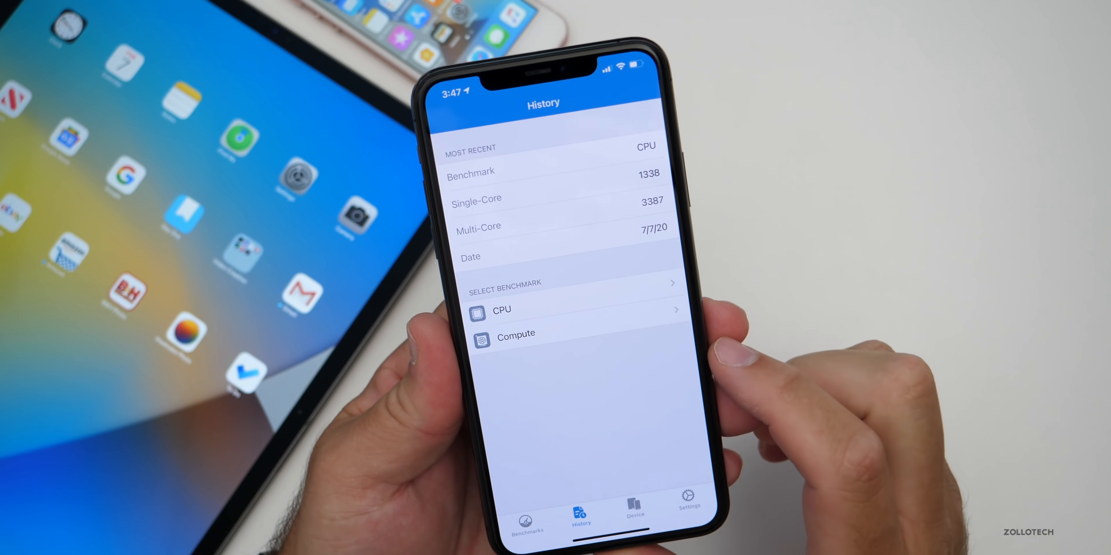
{"action": "left_click", "coordinate": [501, 310]}
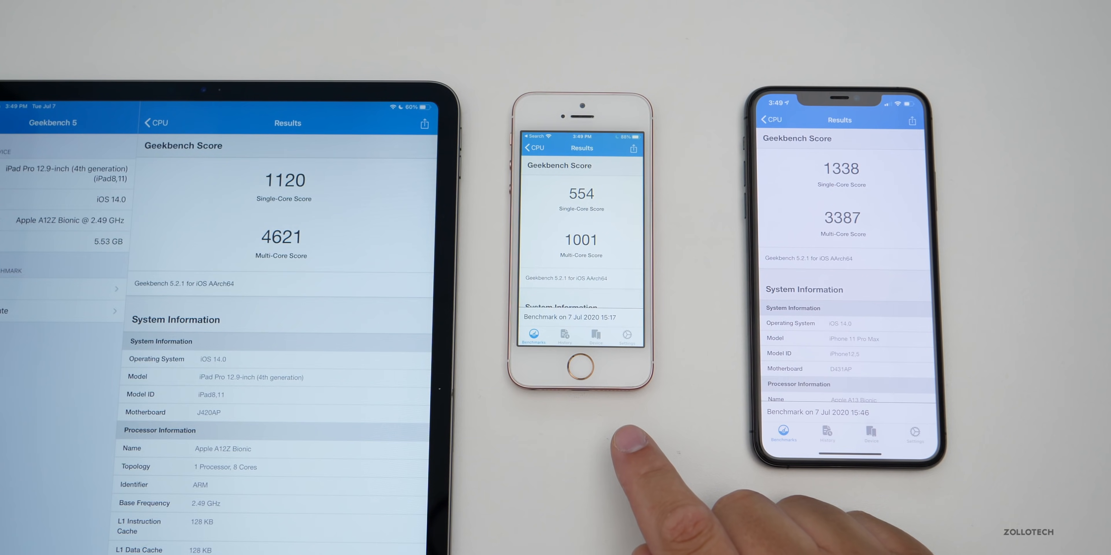
{"action": "mouse_move", "coordinate": [1028, 305]}
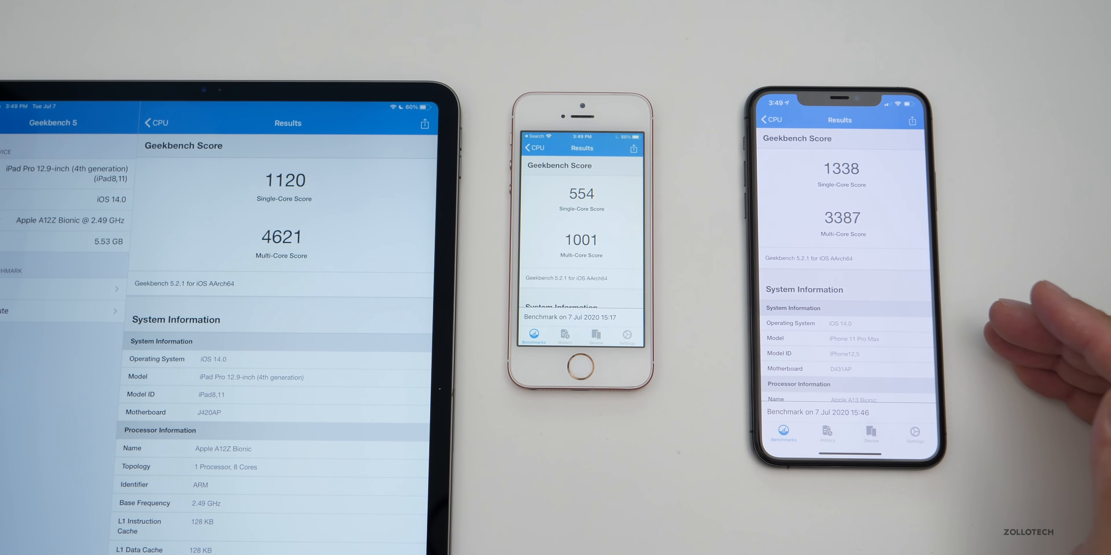